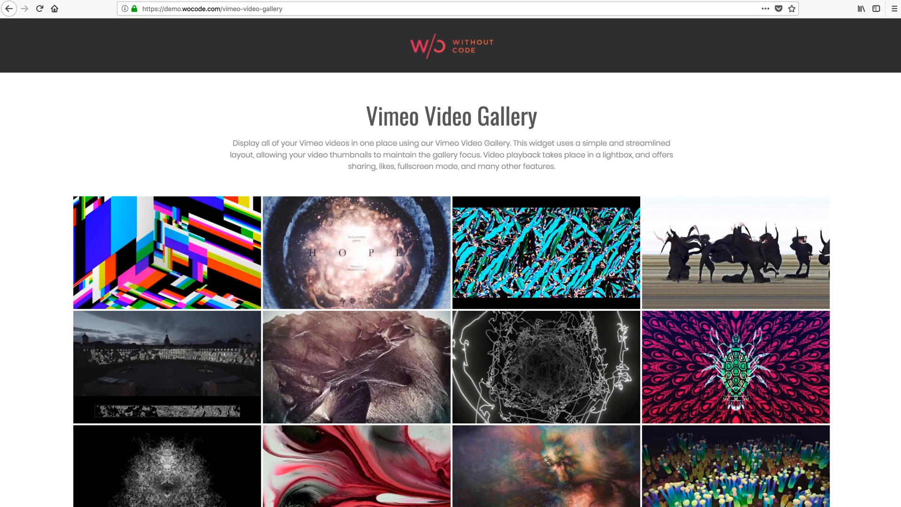
- Launch the Rule 110 thumbnail in the lightbox player, play it, pause it, and leave the demo
{"action": "scroll", "scroll_direction": "down", "scroll_amount": 3}
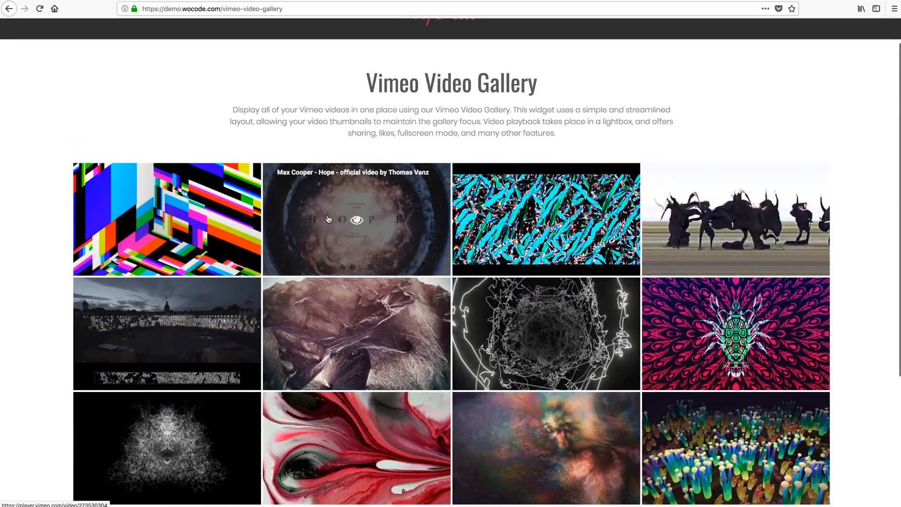
{"action": "mouse_move", "coordinate": [388, 214]}
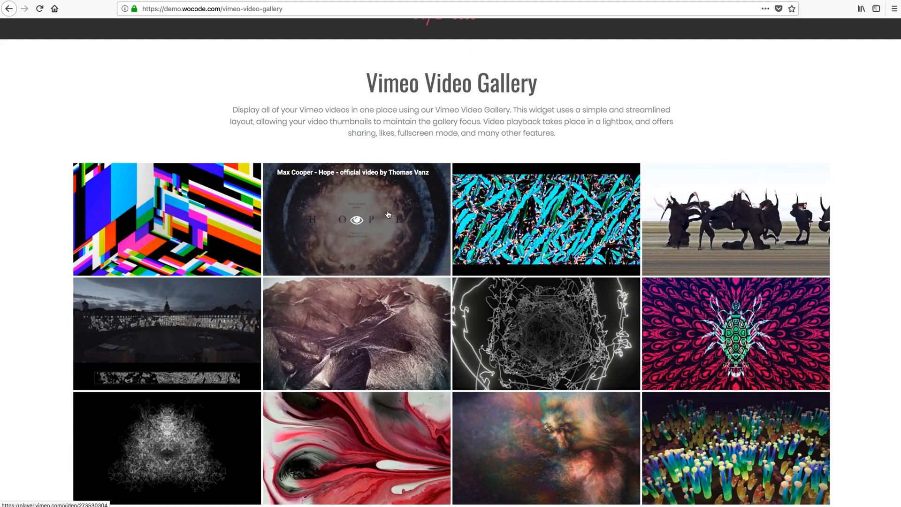
{"action": "mouse_move", "coordinate": [357, 334]}
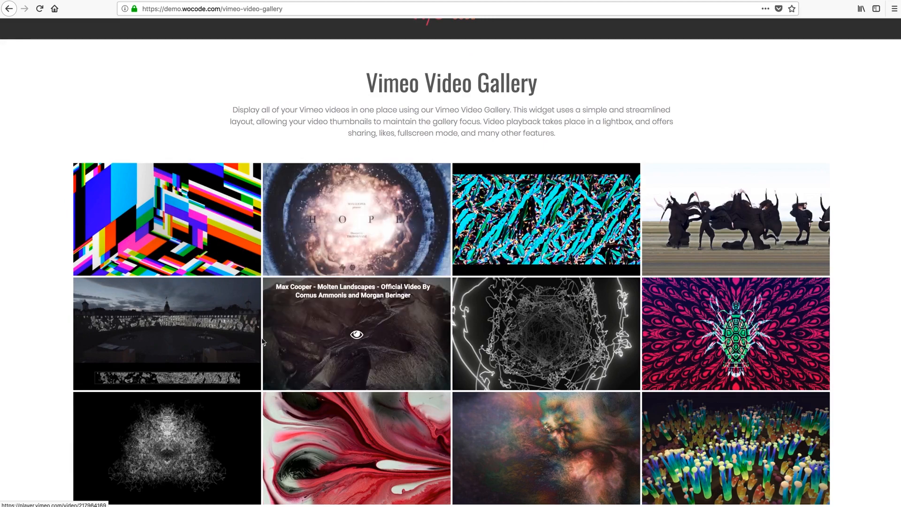
{"action": "mouse_move", "coordinate": [155, 137]}
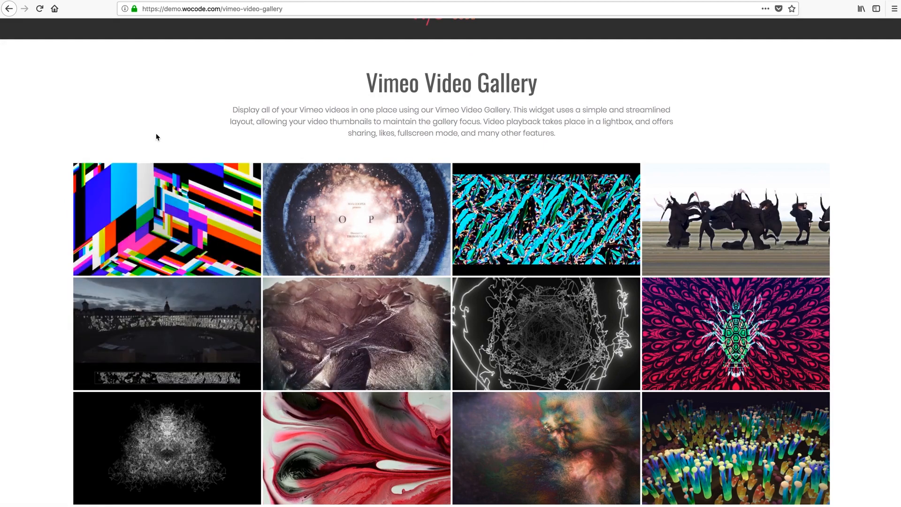
{"action": "mouse_move", "coordinate": [167, 221]}
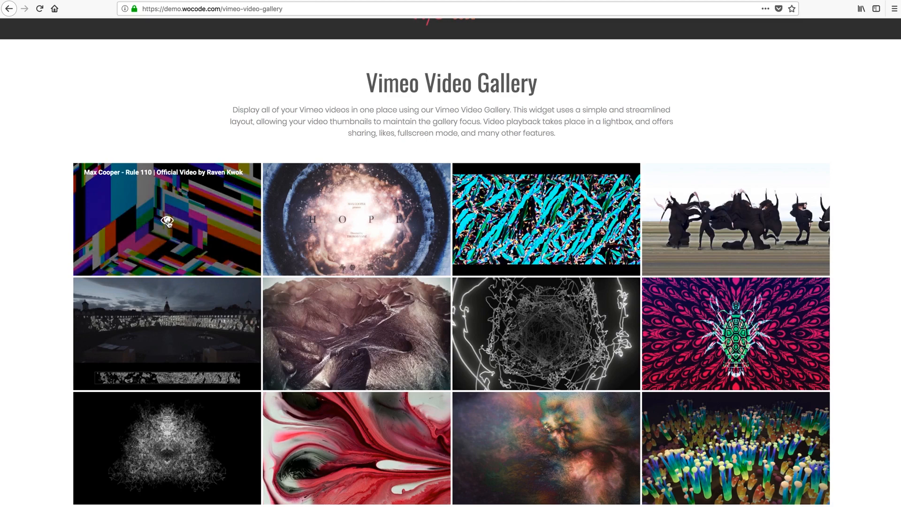
{"action": "left_click", "coordinate": [167, 219]}
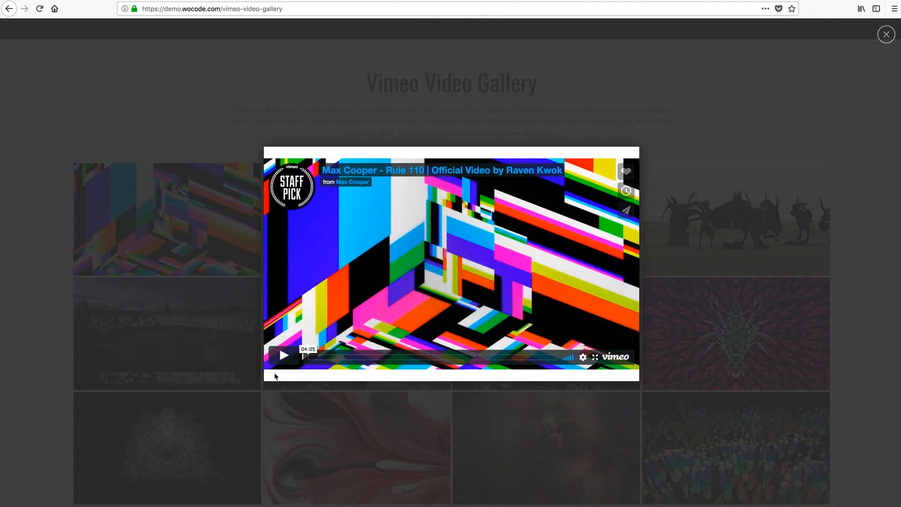
{"action": "left_click", "coordinate": [283, 354]}
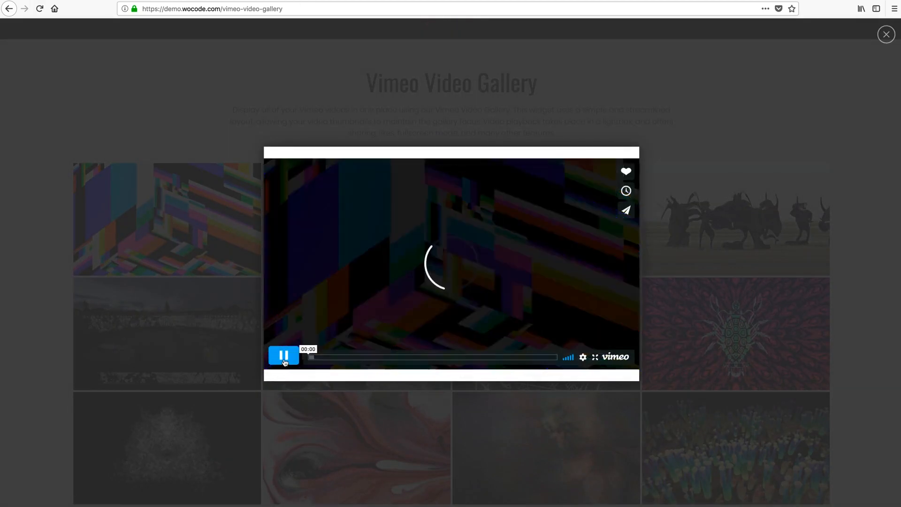
{"action": "left_click", "coordinate": [284, 355]}
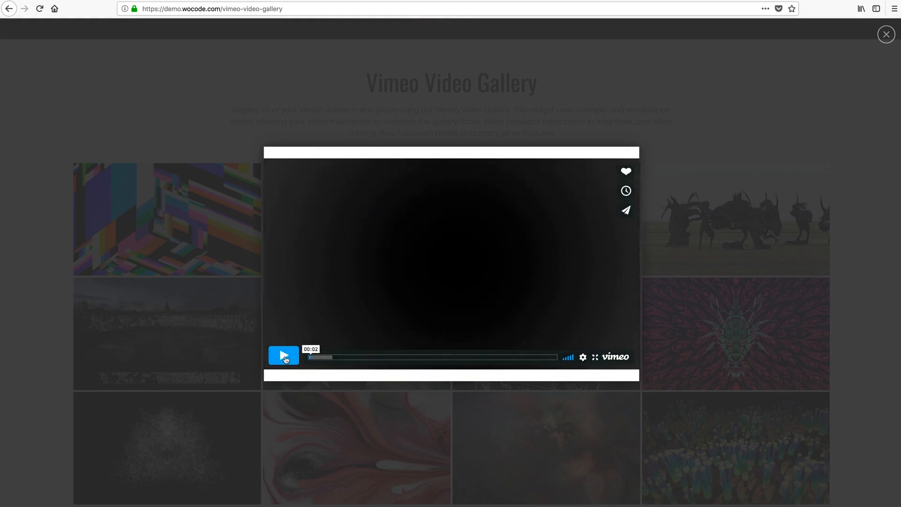
{"action": "left_click", "coordinate": [886, 34]}
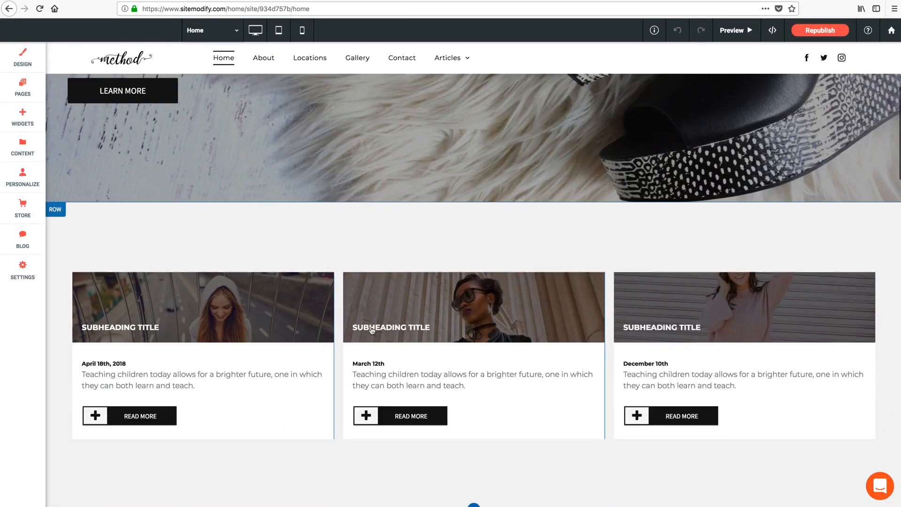
- Drag the Vimeo Video Gallery widget into a new row below the three article cards
{"action": "left_click", "coordinate": [22, 117]}
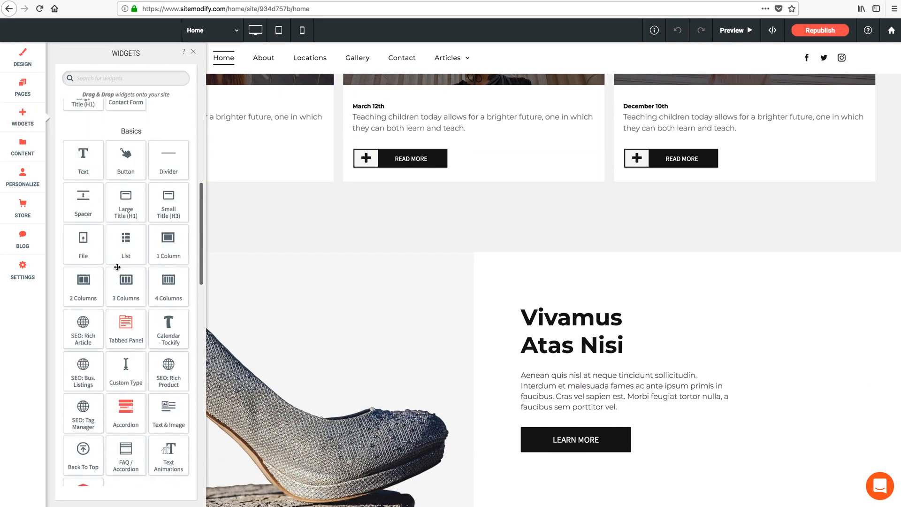
{"action": "scroll", "scroll_direction": "down", "scroll_amount": 3}
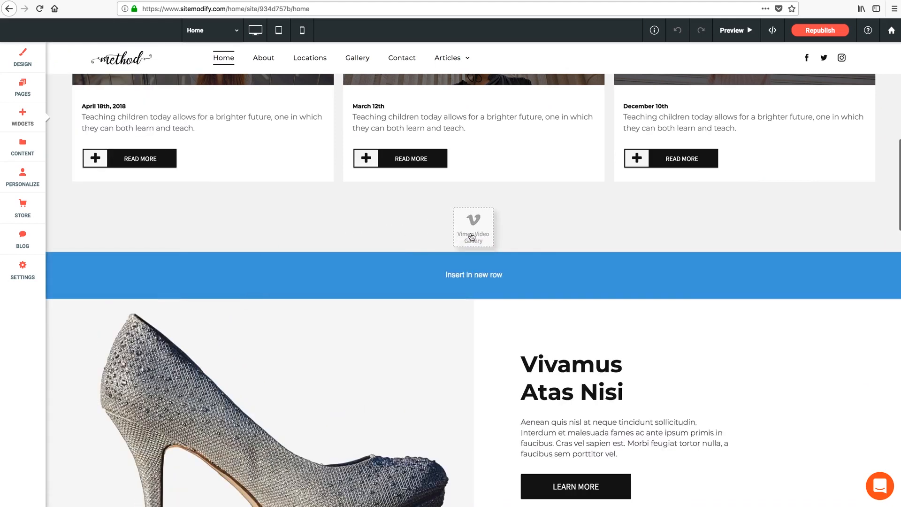
{"action": "left_click", "coordinate": [473, 226]}
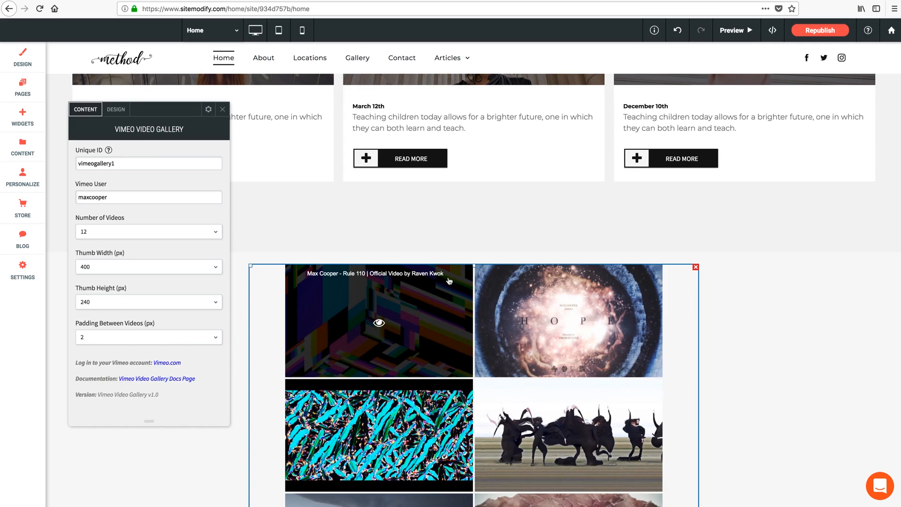
{"action": "scroll", "scroll_direction": "down", "scroll_amount": 3}
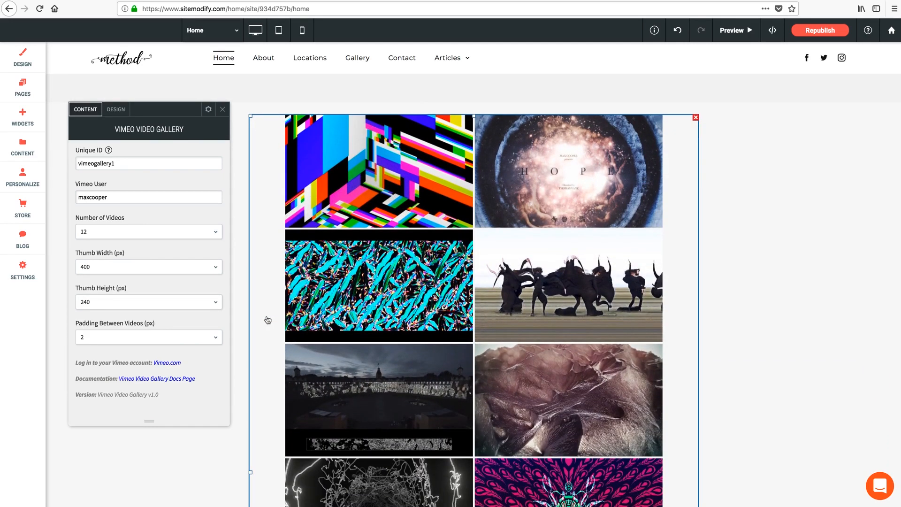
{"action": "mouse_move", "coordinate": [771, 140]}
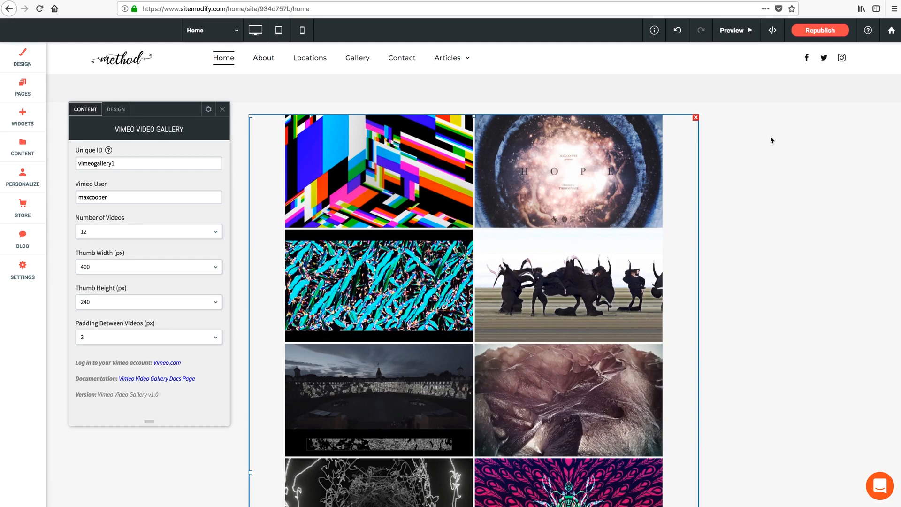
- Dismiss the gallery panel and bring up Row Design for the gallery's row
{"action": "left_click", "coordinate": [222, 109]}
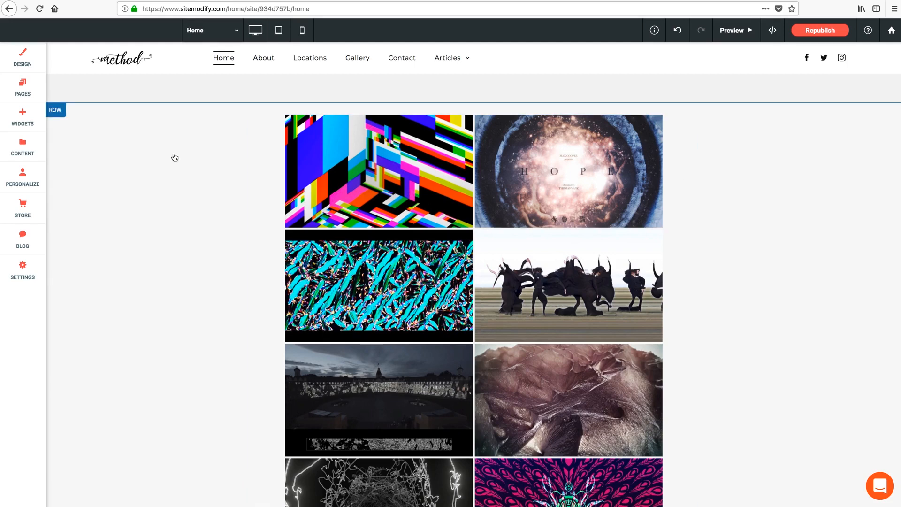
{"action": "scroll", "scroll_direction": "up", "scroll_amount": 3}
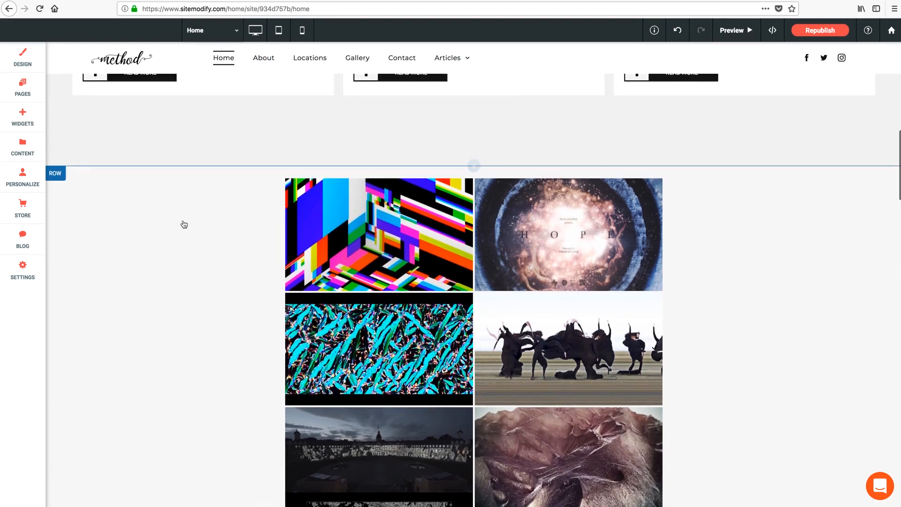
{"action": "left_click", "coordinate": [56, 173]}
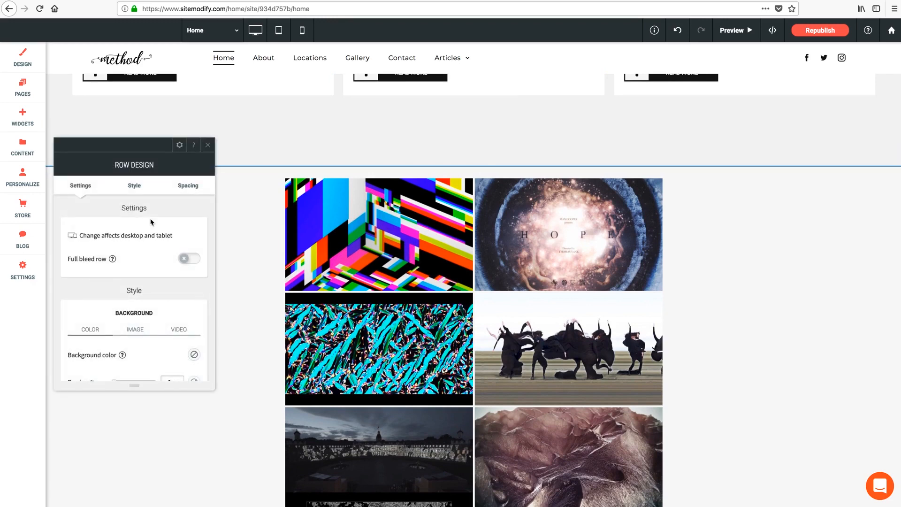
{"action": "mouse_move", "coordinate": [68, 265]}
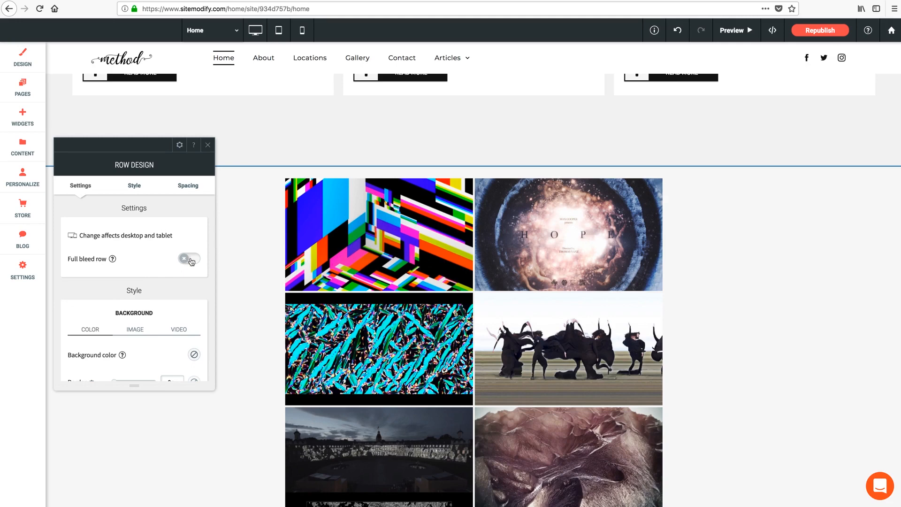
- Return to the gallery's Content settings and inspect its Unique ID and Vimeo User fields
{"action": "left_click", "coordinate": [189, 259]}
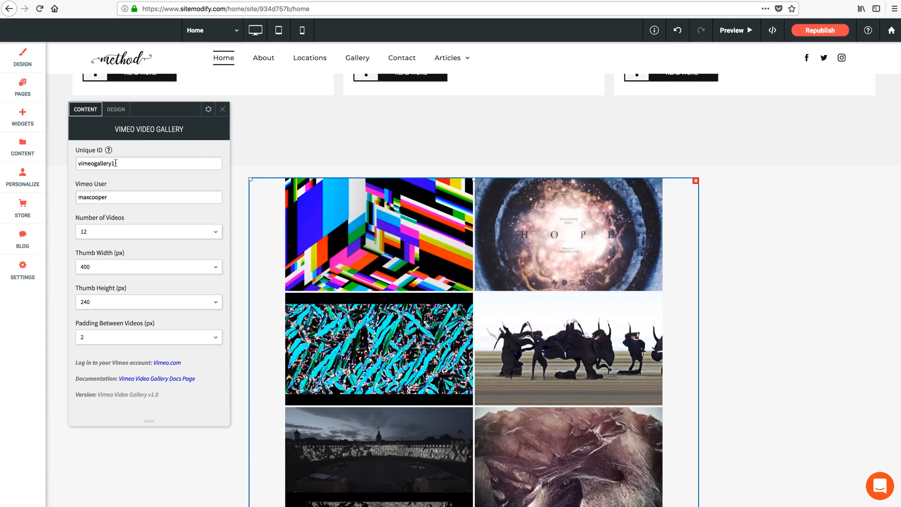
{"action": "left_click", "coordinate": [148, 197]}
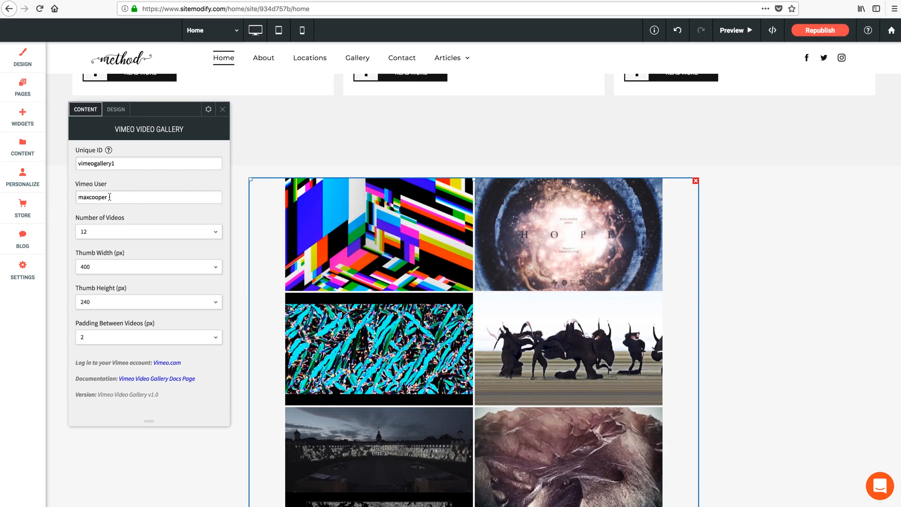
{"action": "left_click", "coordinate": [167, 362]}
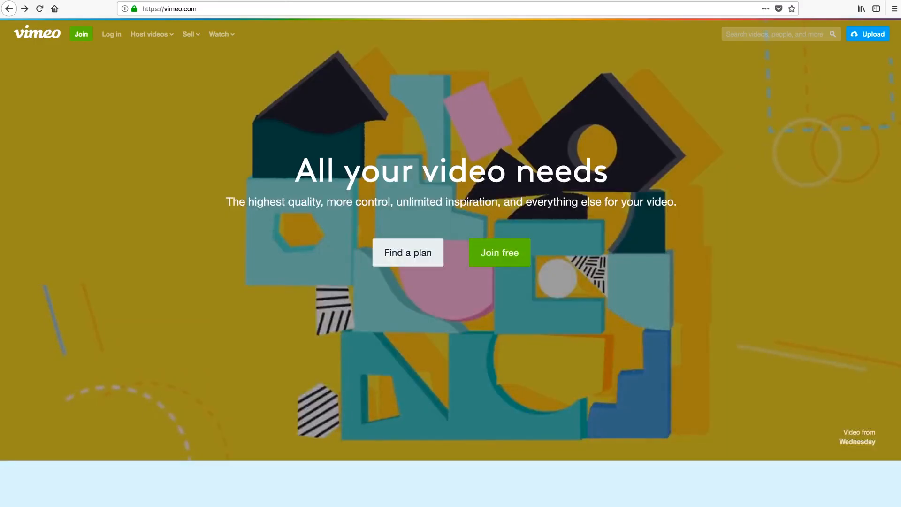
{"action": "scroll", "scroll_direction": "down", "scroll_amount": 3}
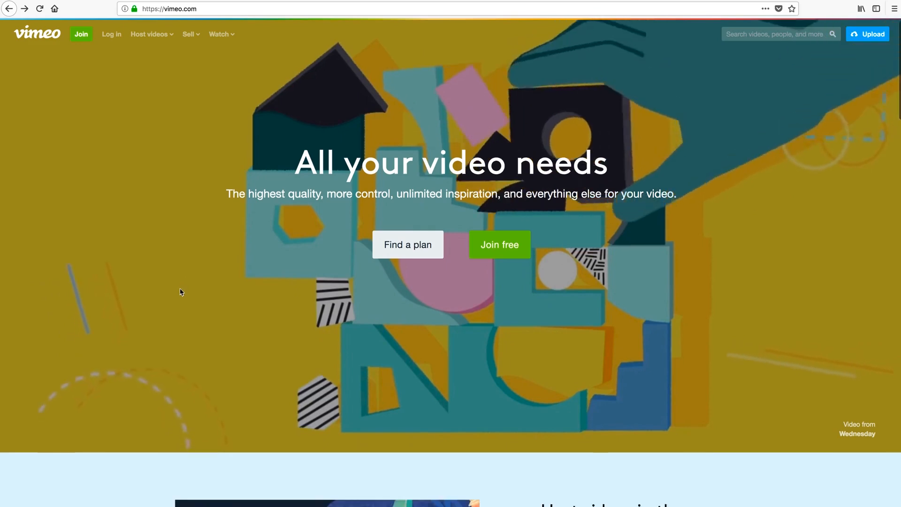
{"action": "scroll", "scroll_direction": "down", "scroll_amount": 3}
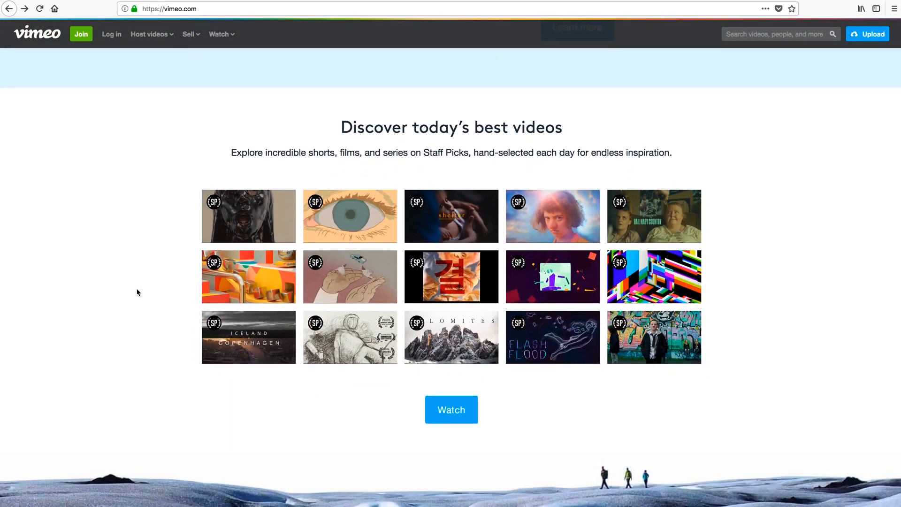
{"action": "mouse_move", "coordinate": [199, 300]}
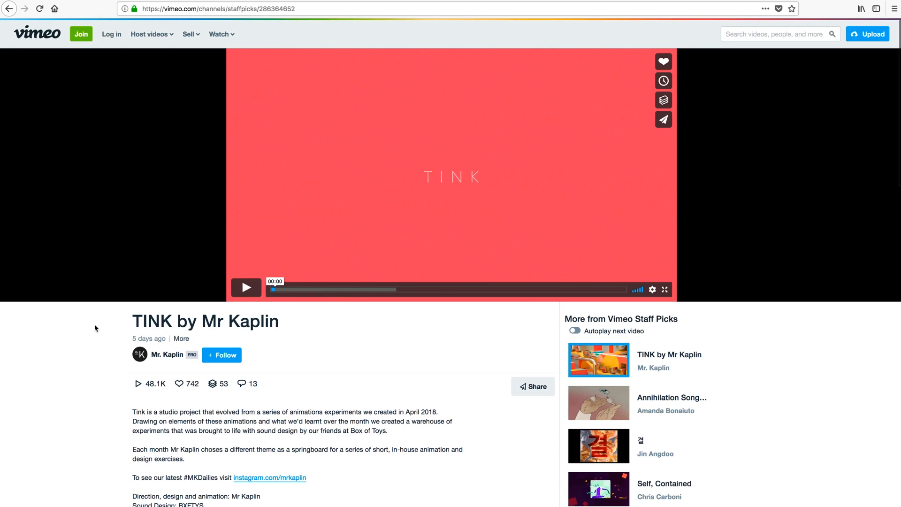
{"action": "scroll", "scroll_direction": "down", "scroll_amount": 3}
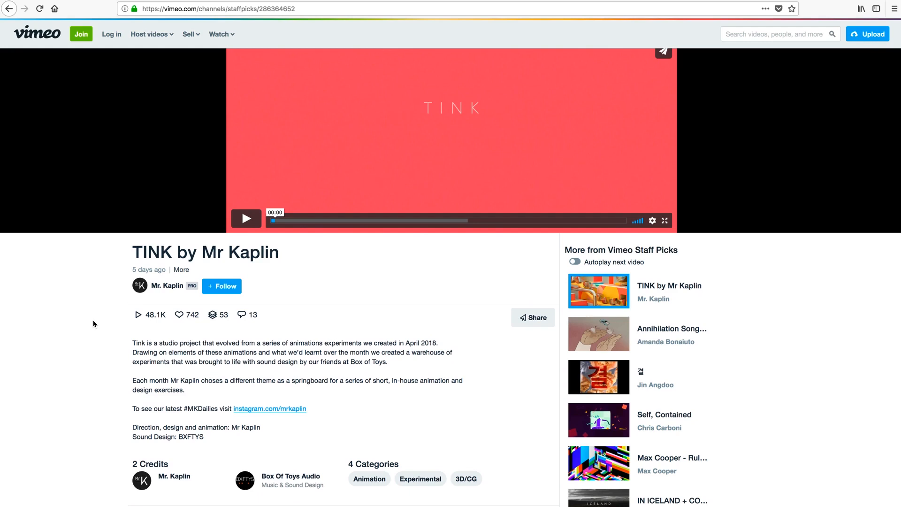
{"action": "mouse_move", "coordinate": [121, 256]}
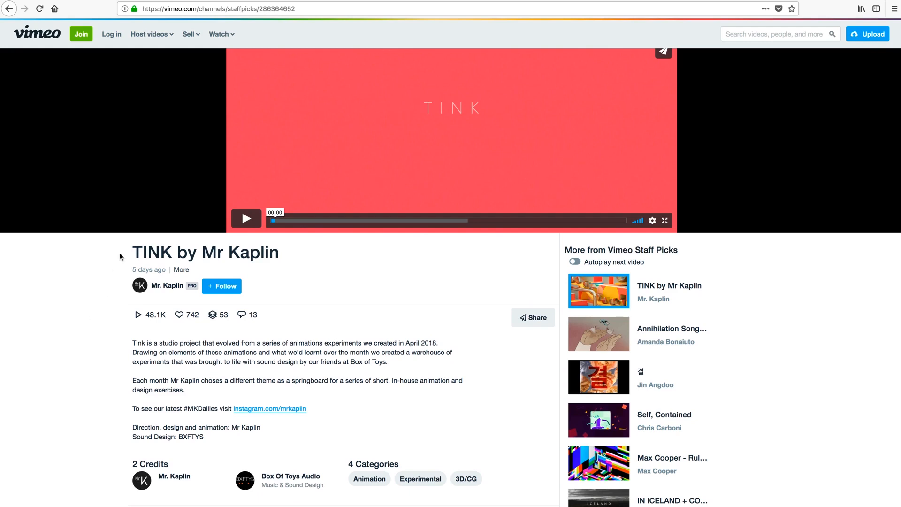
{"action": "mouse_move", "coordinate": [163, 290]}
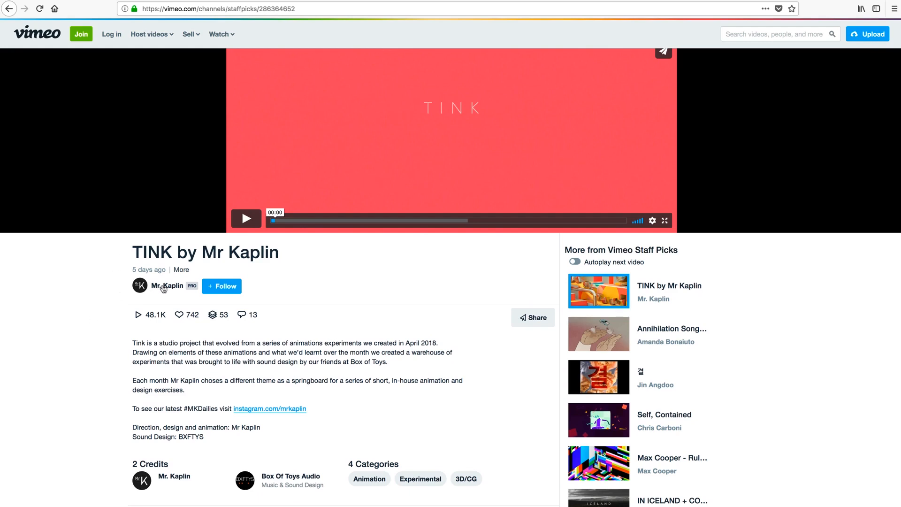
{"action": "left_click", "coordinate": [167, 285]}
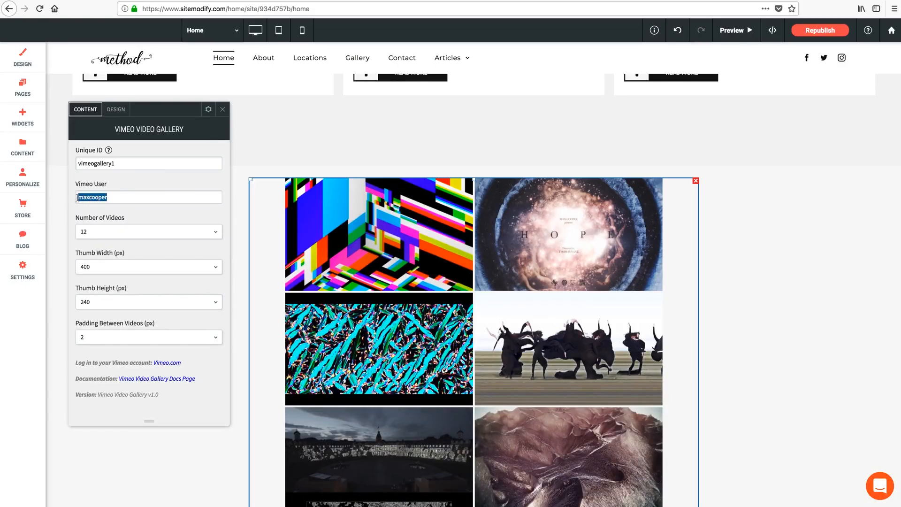
- Change the gallery's Vimeo User to mrkaplin and review the reloaded Mr Kaplin thumbnails
{"action": "type", "text": "mrkaplin"}
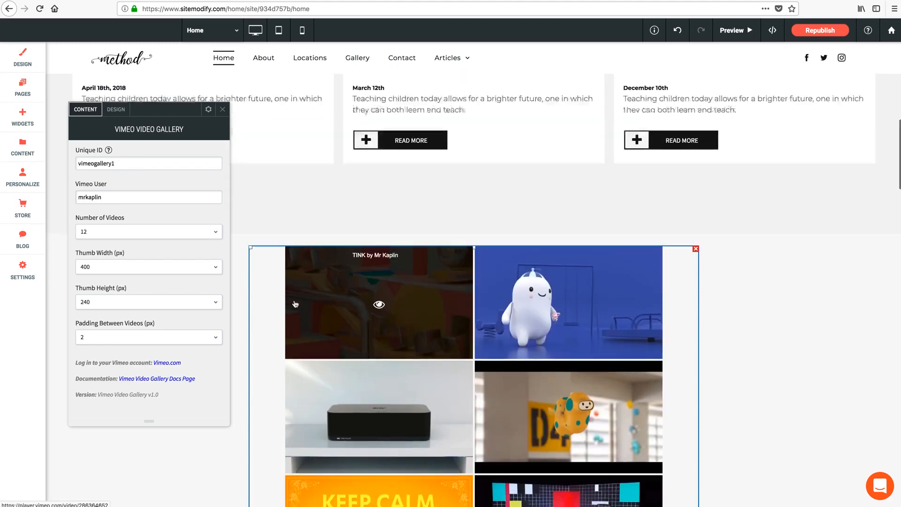
{"action": "scroll", "scroll_direction": "down", "scroll_amount": 3}
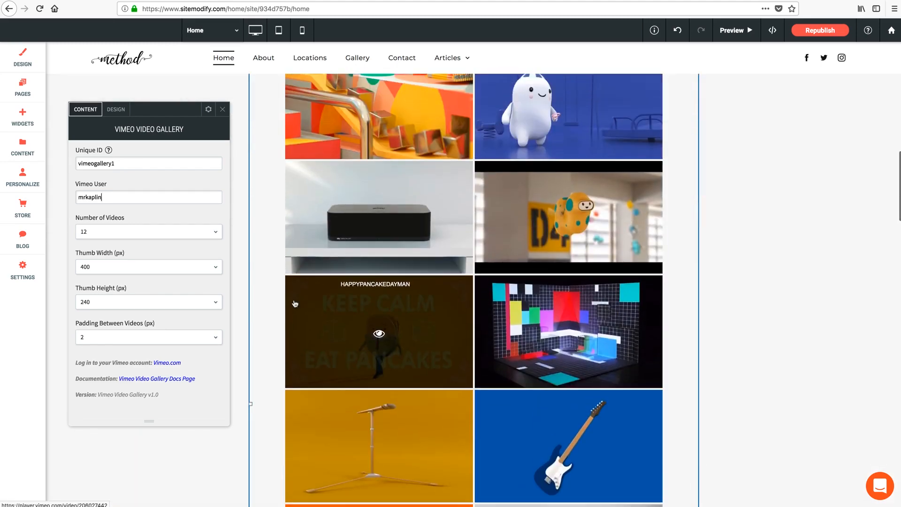
{"action": "scroll", "scroll_direction": "up", "scroll_amount": 3}
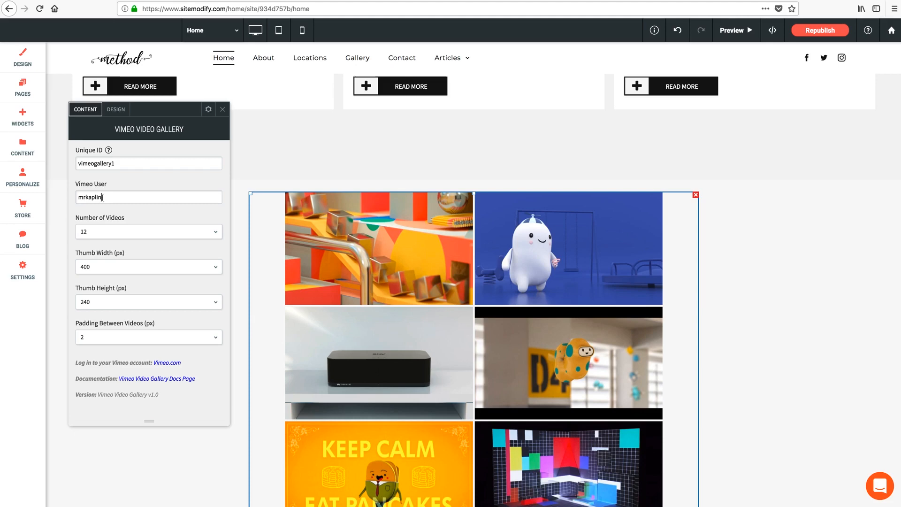
{"action": "mouse_move", "coordinate": [128, 219]}
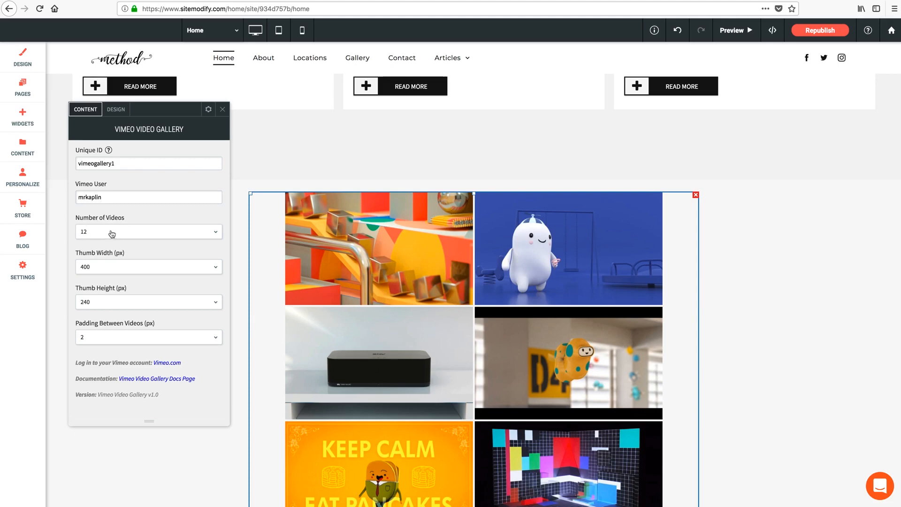
{"action": "scroll", "scroll_direction": "down", "scroll_amount": 3}
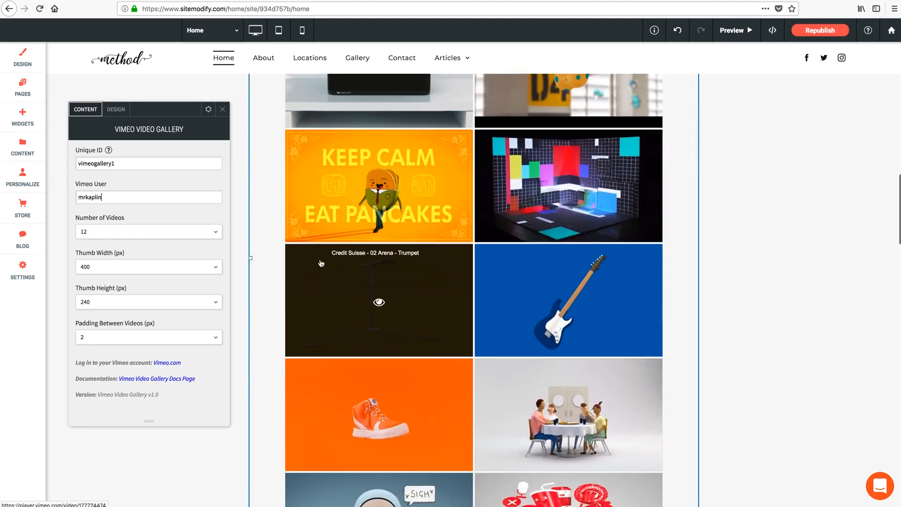
{"action": "scroll", "scroll_direction": "up", "scroll_amount": 3}
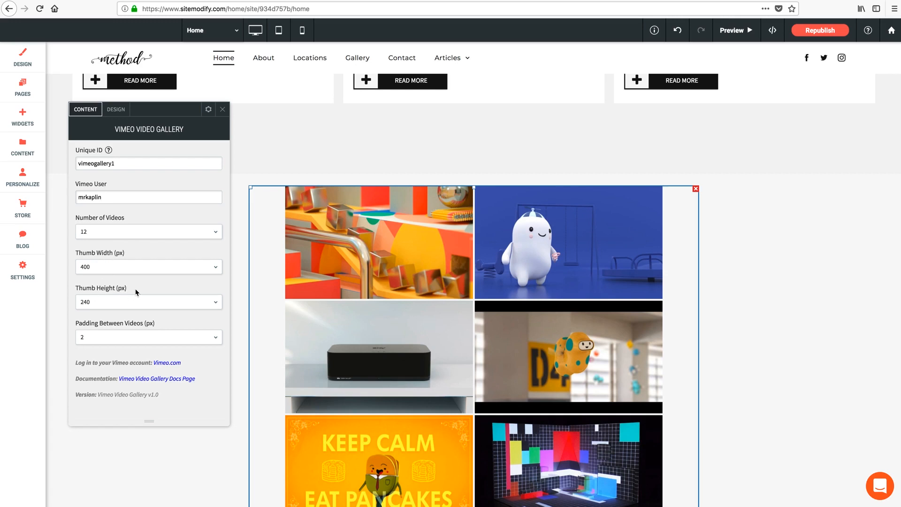
{"action": "left_click", "coordinate": [149, 198]}
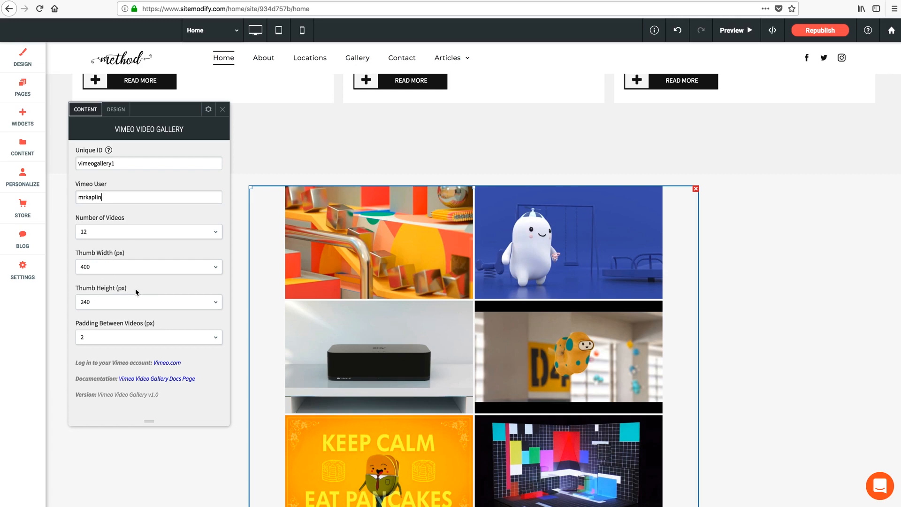
{"action": "mouse_move", "coordinate": [316, 244]}
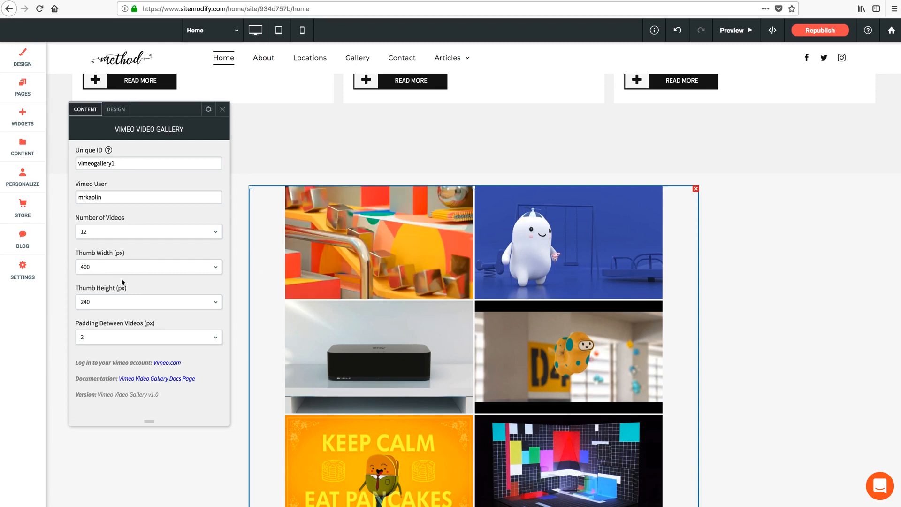
{"action": "mouse_move", "coordinate": [117, 284]}
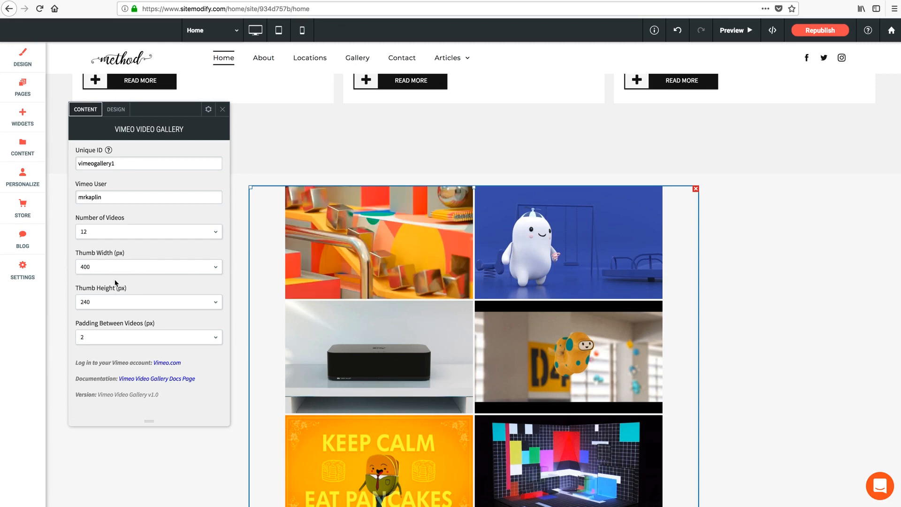
{"action": "left_click", "coordinate": [148, 197]}
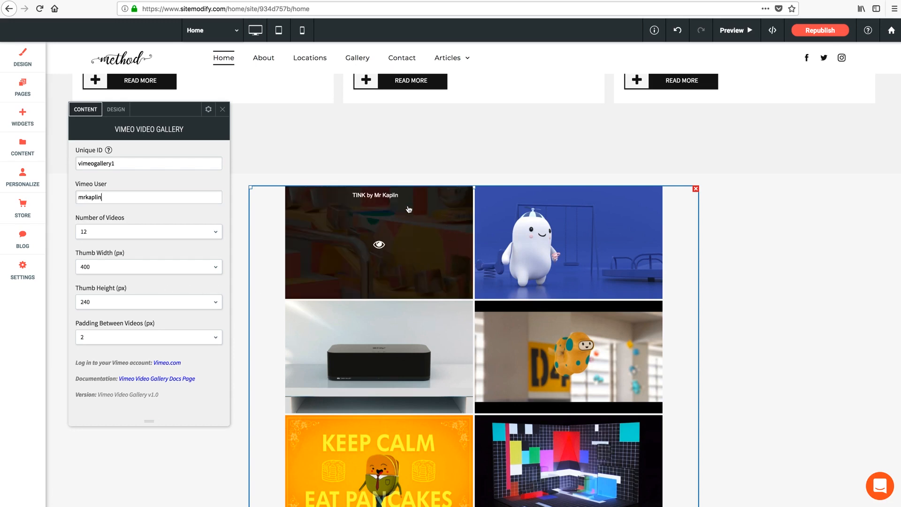
{"action": "mouse_move", "coordinate": [156, 293]}
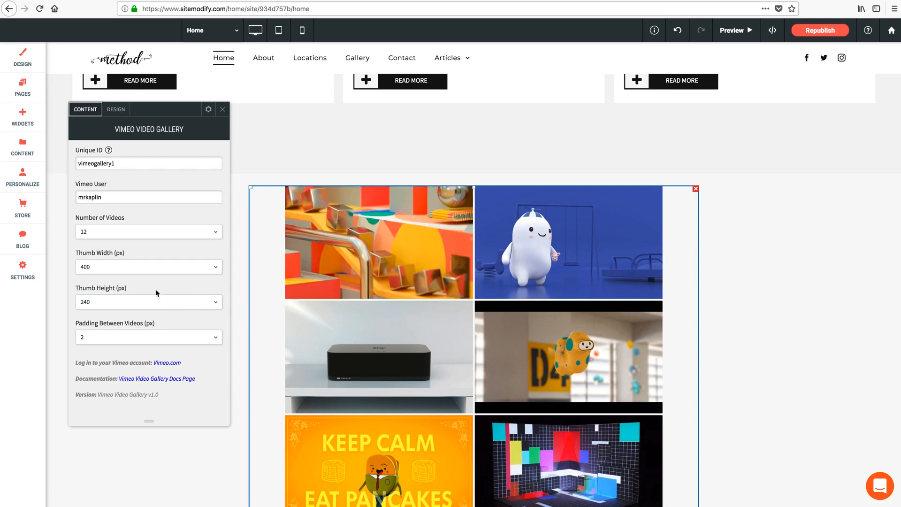
{"action": "mouse_move", "coordinate": [151, 291]}
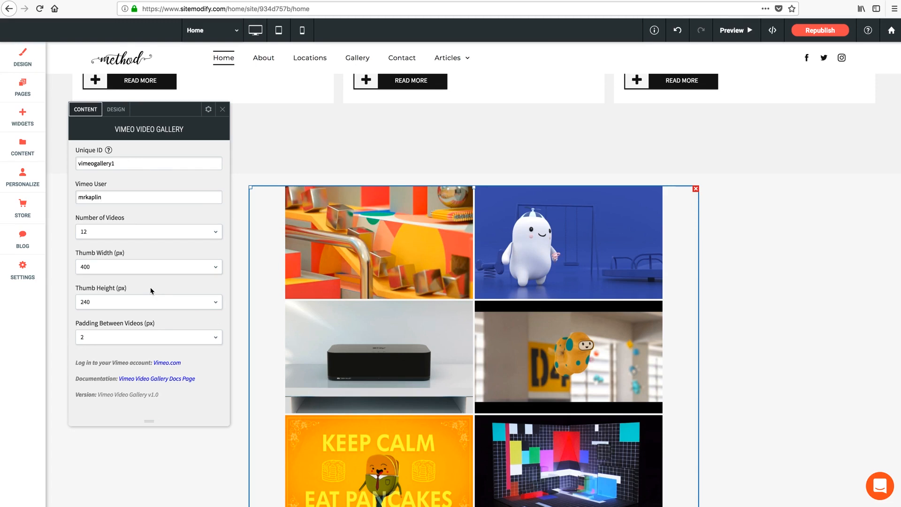
{"action": "left_click", "coordinate": [148, 197]}
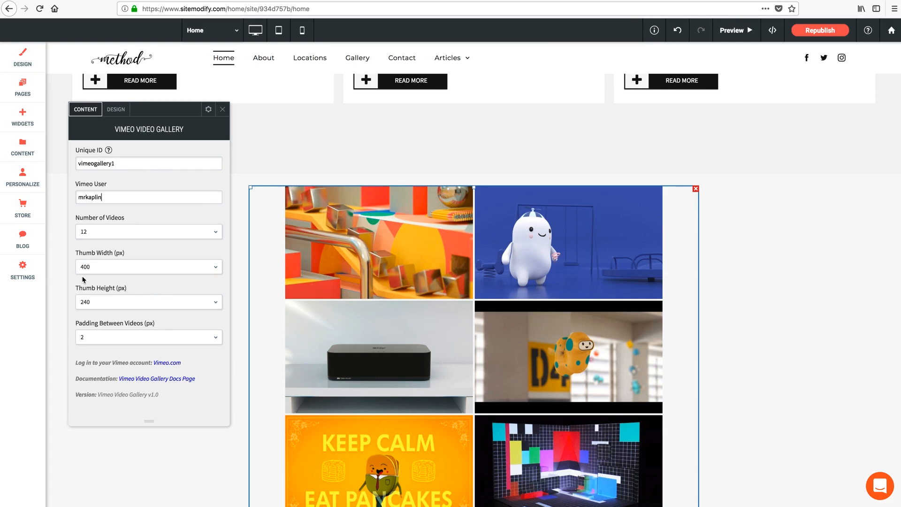
{"action": "mouse_move", "coordinate": [97, 306]}
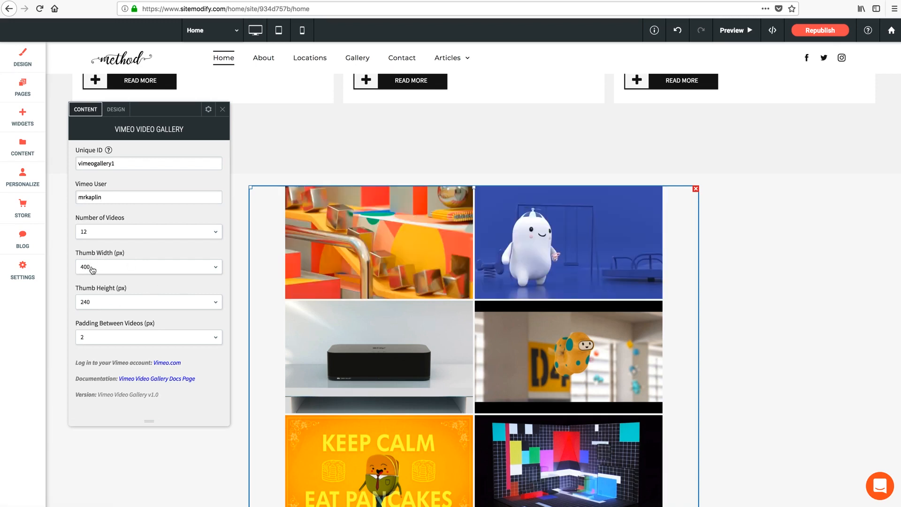
- Try Thumb Width 240px, then set it back to 400px with 240px height
{"action": "left_click", "coordinate": [148, 266]}
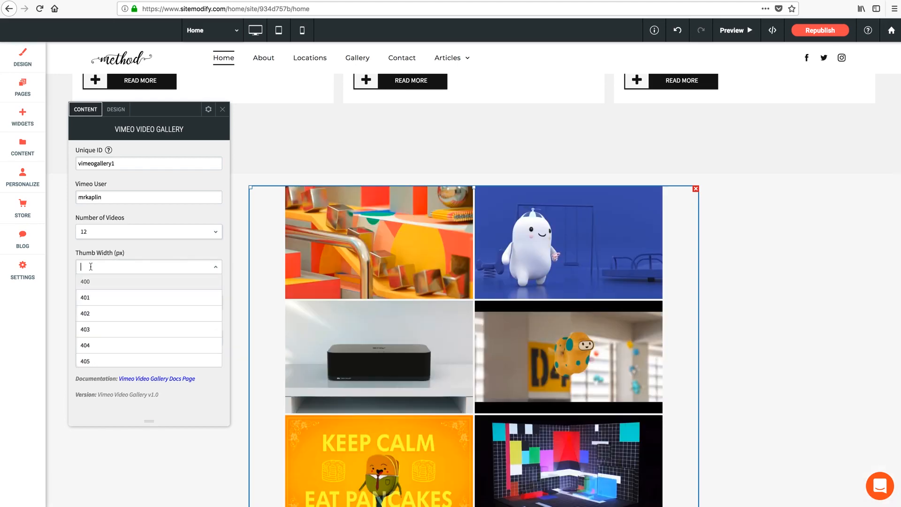
{"action": "left_click", "coordinate": [148, 266]}
{"action": "type", "text": "240"}
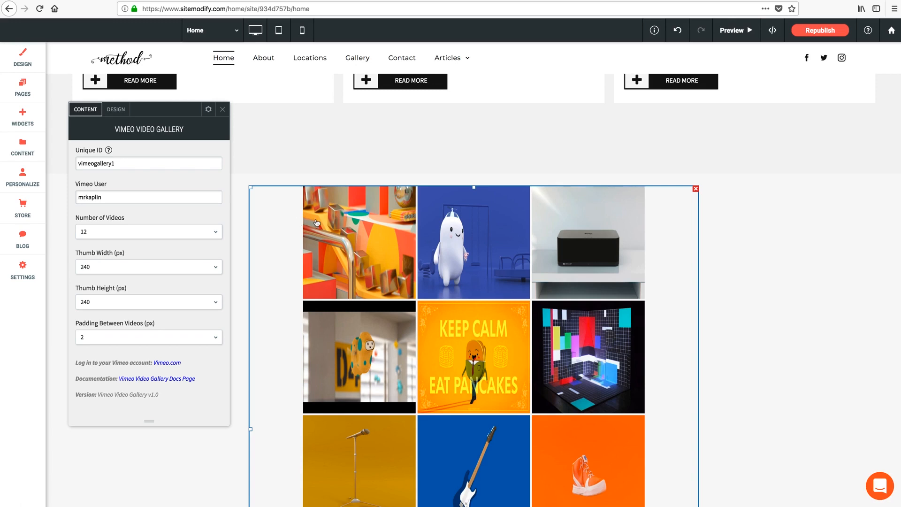
{"action": "mouse_move", "coordinate": [358, 242]}
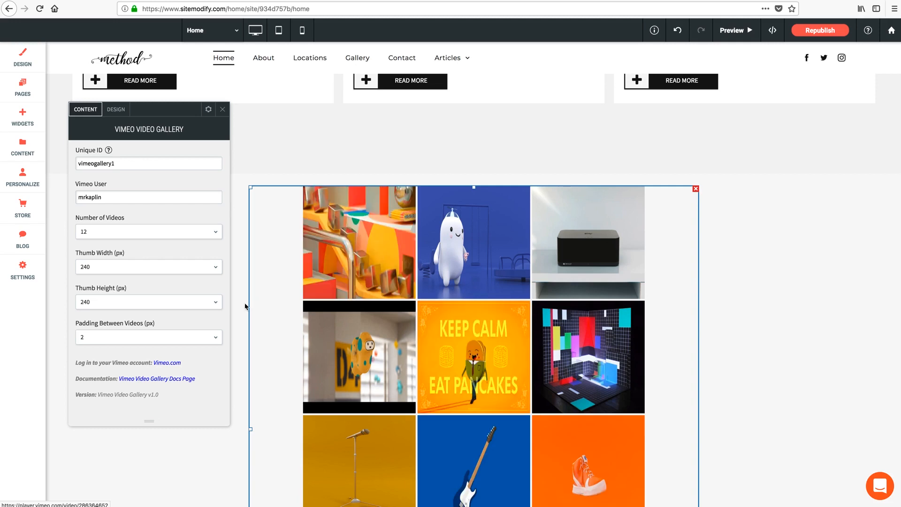
{"action": "mouse_move", "coordinate": [96, 270]}
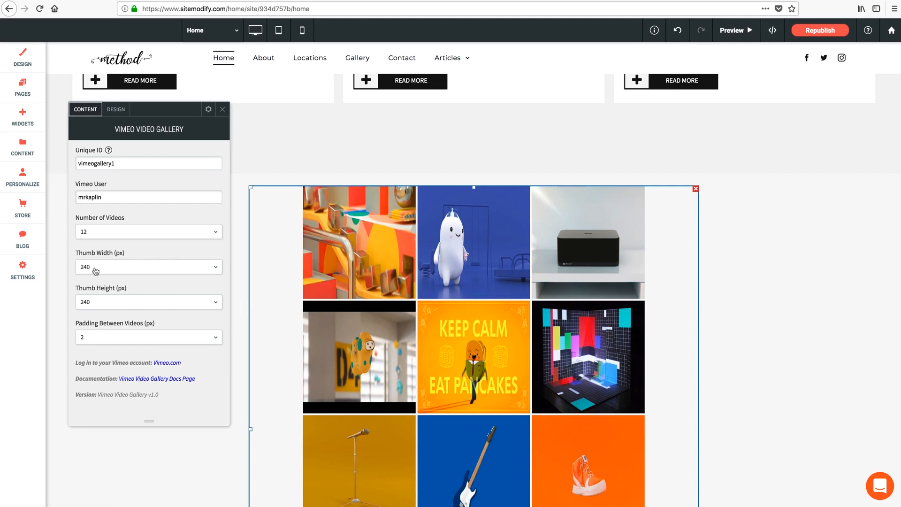
{"action": "left_click", "coordinate": [148, 266]}
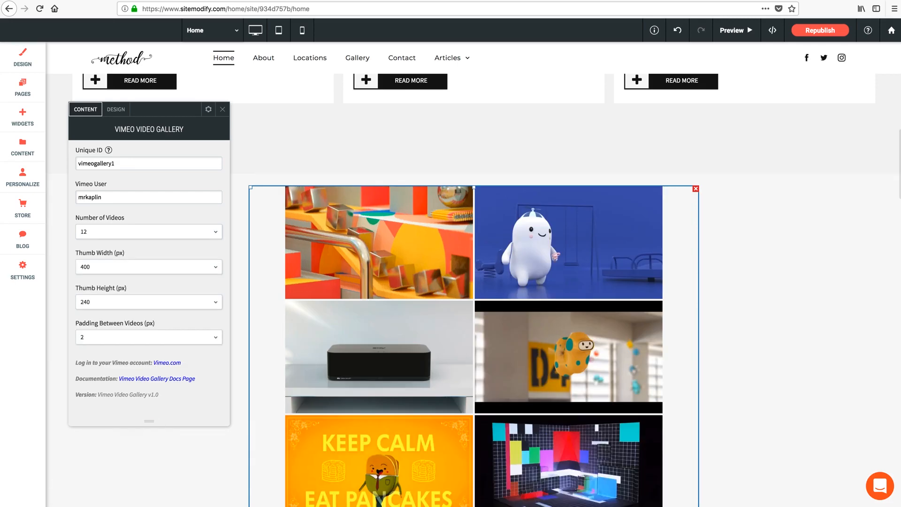
{"action": "mouse_move", "coordinate": [146, 327]}
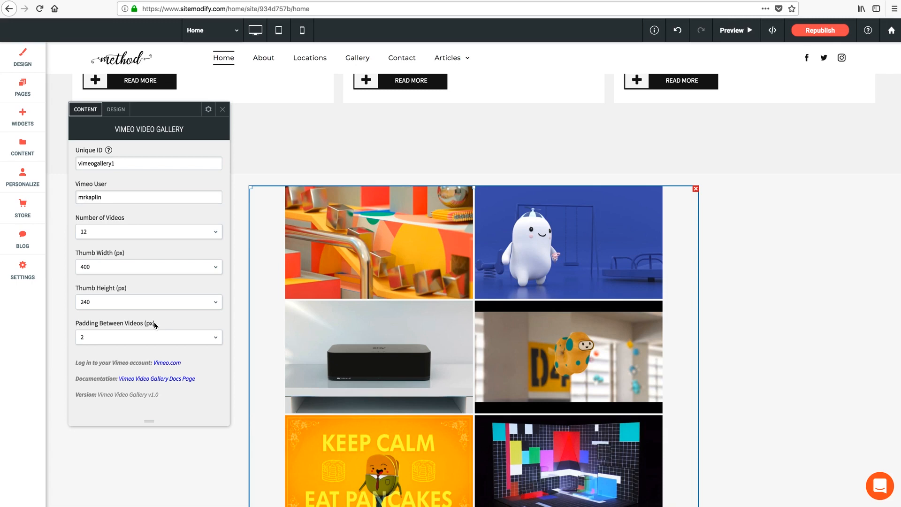
{"action": "mouse_move", "coordinate": [145, 348]}
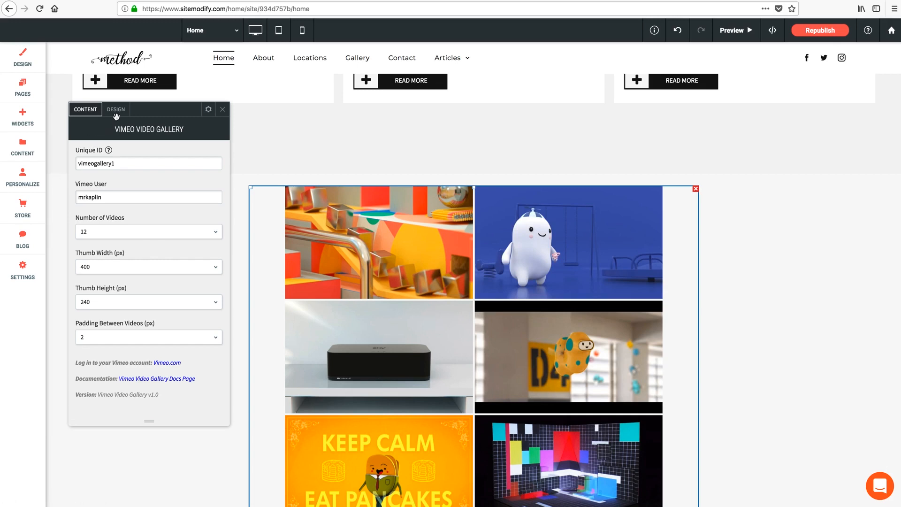
- Expand Thumbnail Settings under Design and look over the overlay, opacity and icon options
{"action": "left_click", "coordinate": [115, 109]}
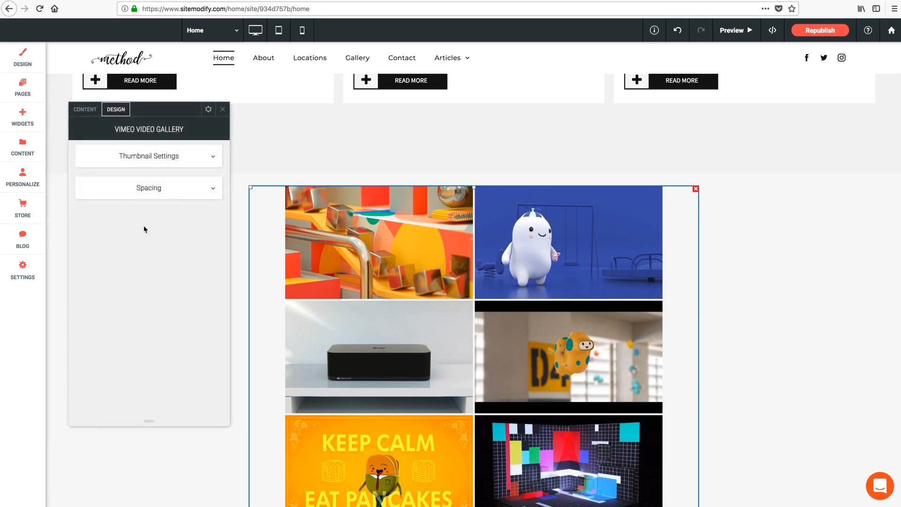
{"action": "left_click", "coordinate": [148, 156]}
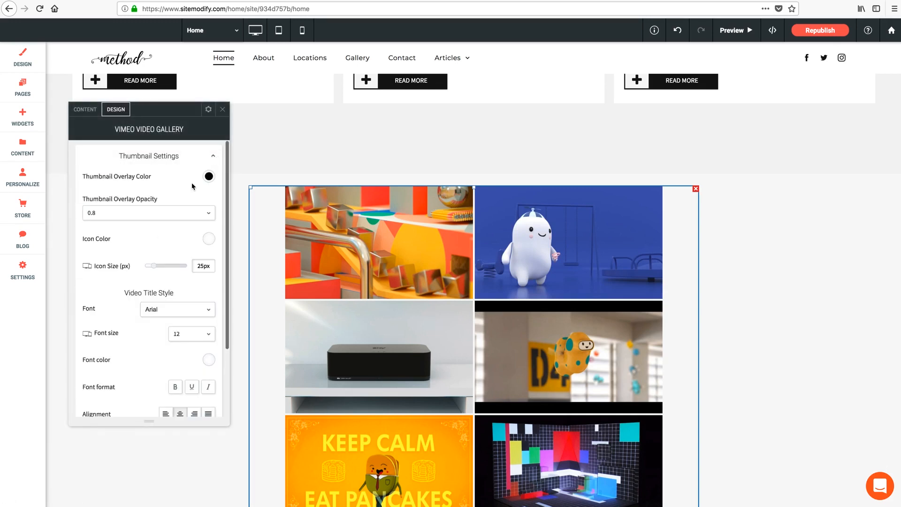
{"action": "scroll", "scroll_direction": "down", "scroll_amount": 3}
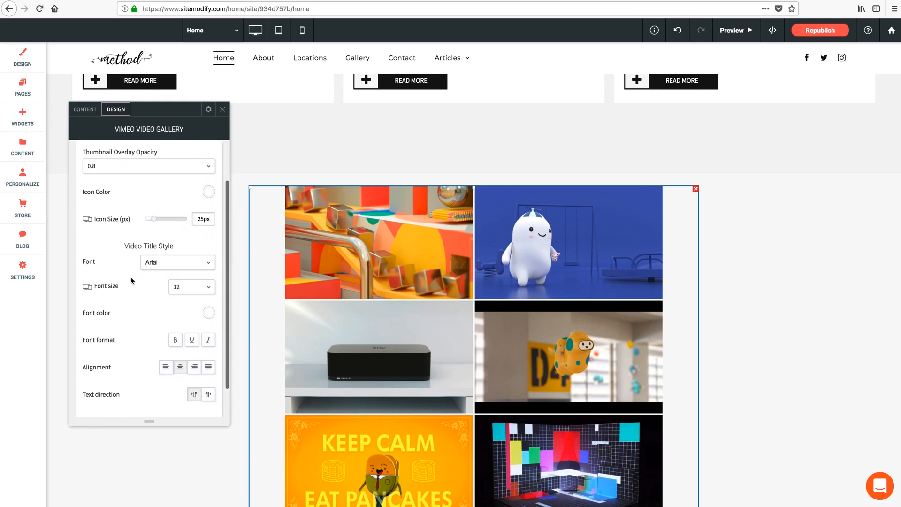
{"action": "scroll", "scroll_direction": "up", "scroll_amount": 3}
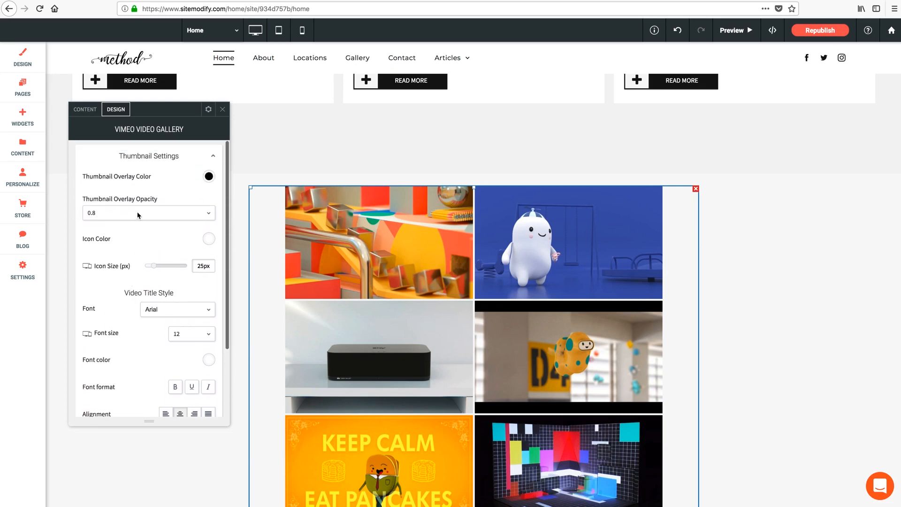
{"action": "mouse_move", "coordinate": [301, 236]}
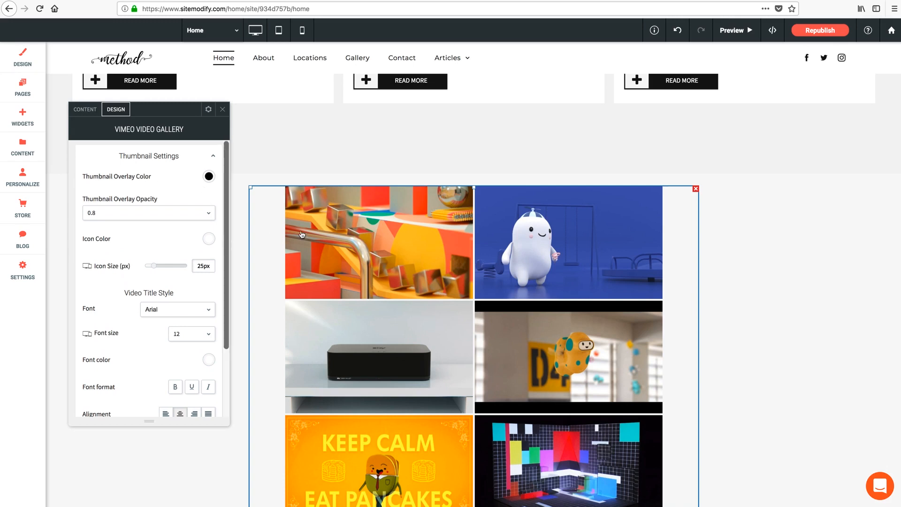
{"action": "mouse_move", "coordinate": [265, 245]}
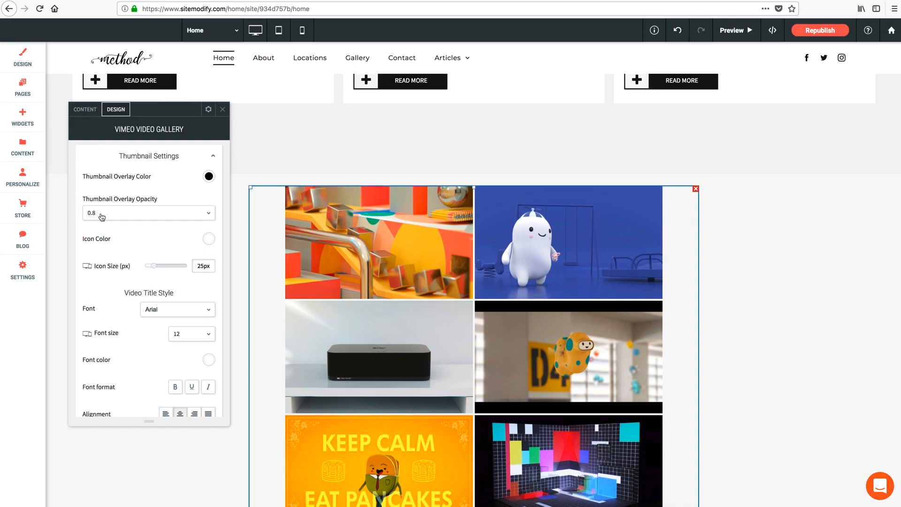
{"action": "mouse_move", "coordinate": [444, 229]}
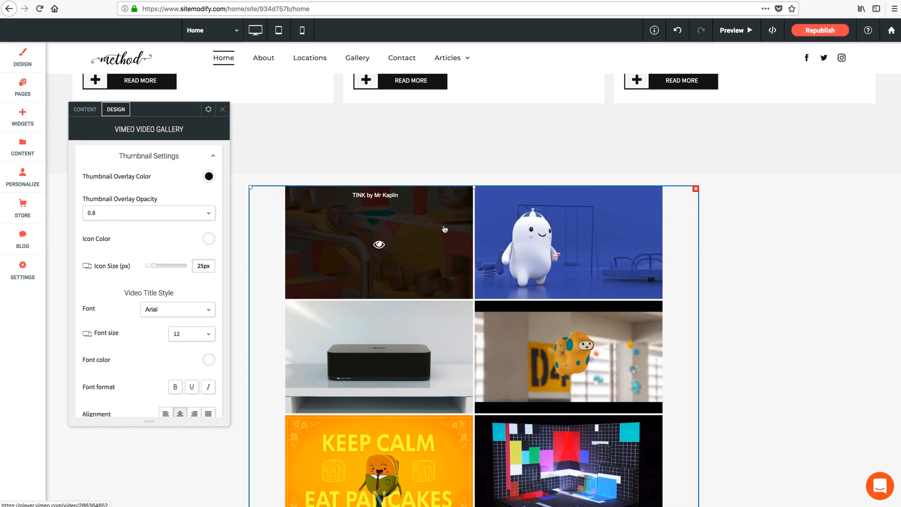
{"action": "mouse_move", "coordinate": [147, 224]}
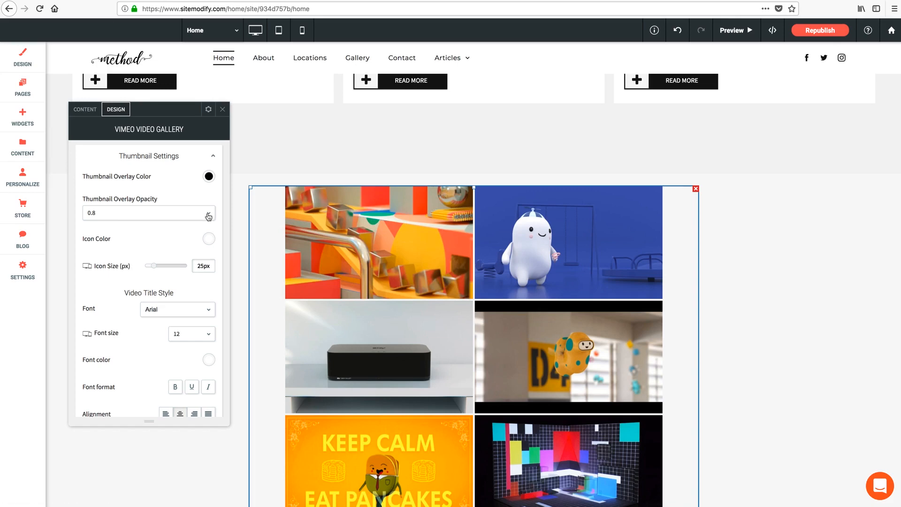
- Lower Thumbnail Overlay Opacity from 0.8 to 0.5
{"action": "left_click", "coordinate": [208, 215]}
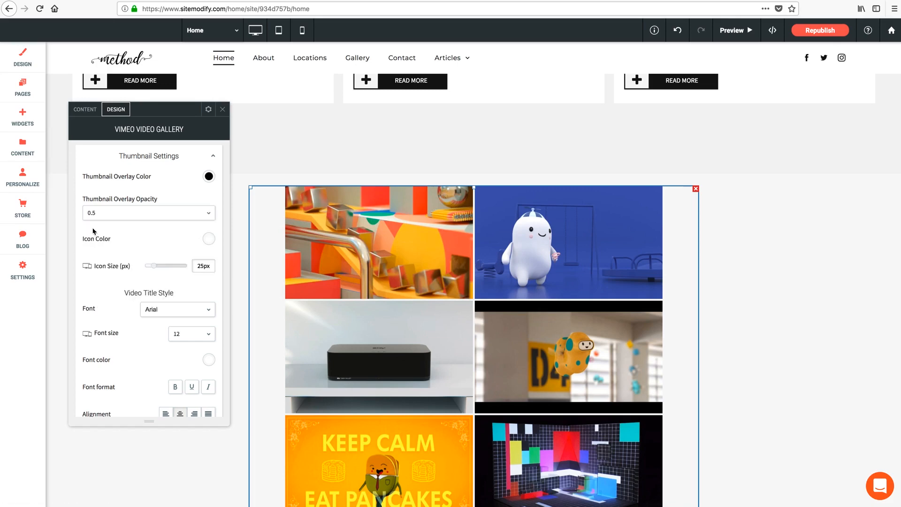
{"action": "mouse_move", "coordinate": [144, 229]}
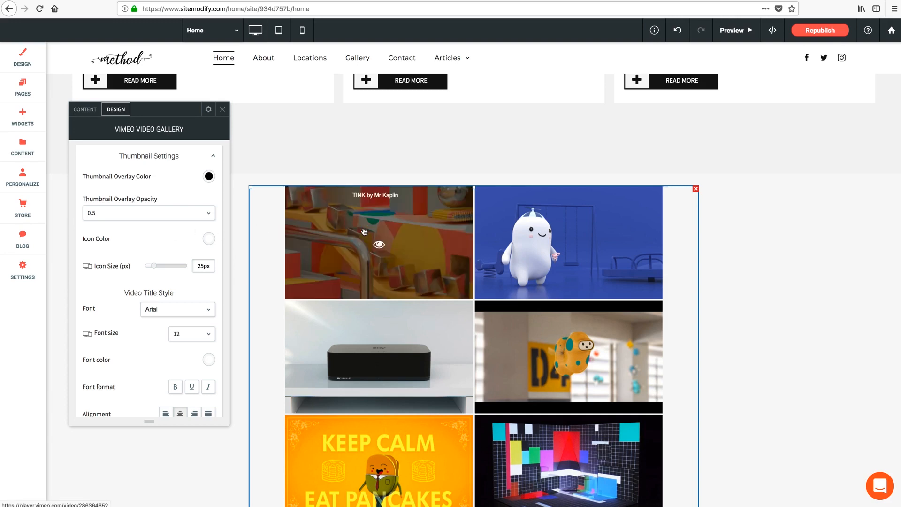
{"action": "mouse_move", "coordinate": [276, 240]}
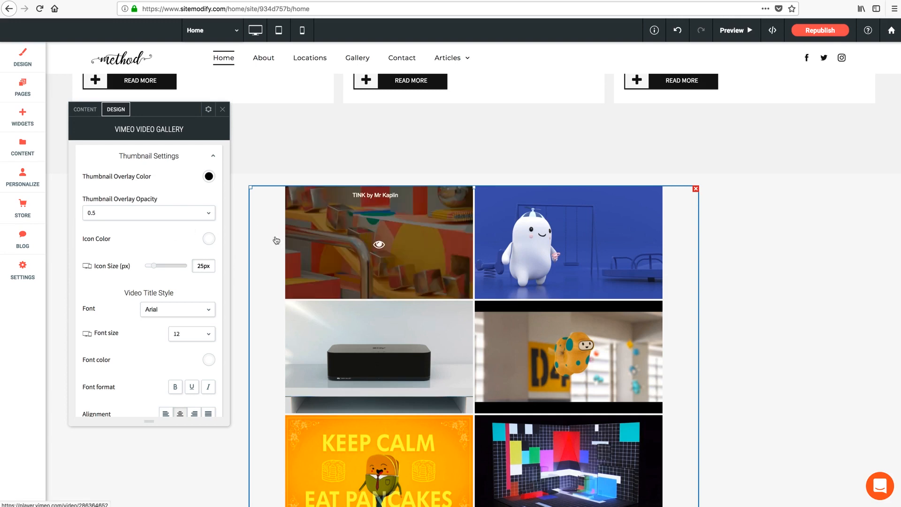
{"action": "mouse_move", "coordinate": [326, 235]}
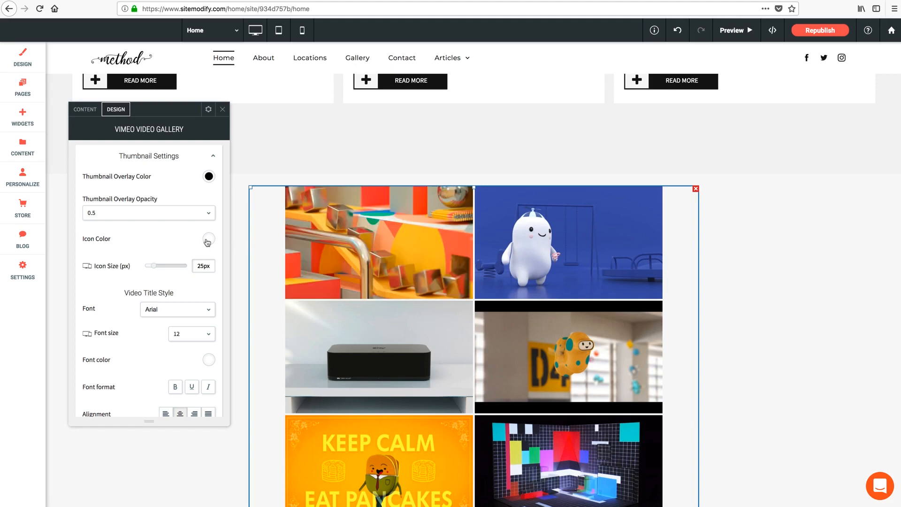
{"action": "mouse_move", "coordinate": [379, 241]}
{"action": "type", "text": "40"}
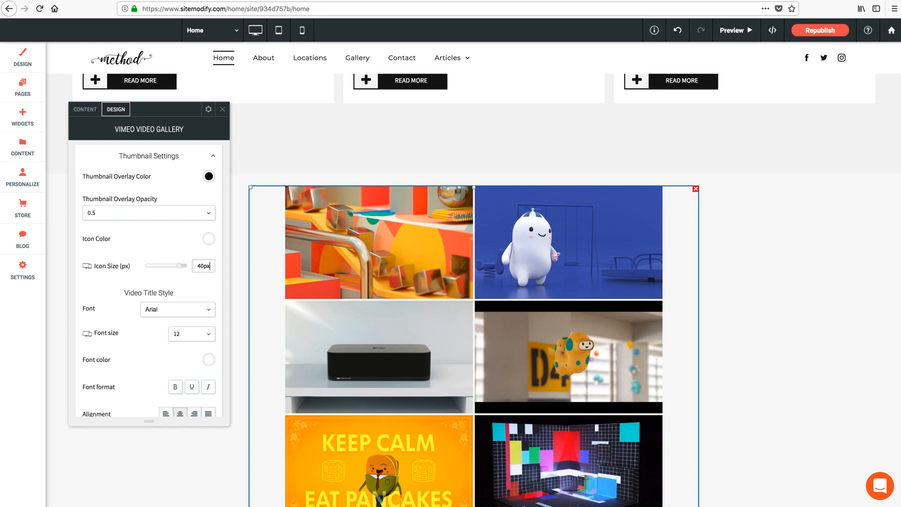
{"action": "mouse_move", "coordinate": [326, 263]}
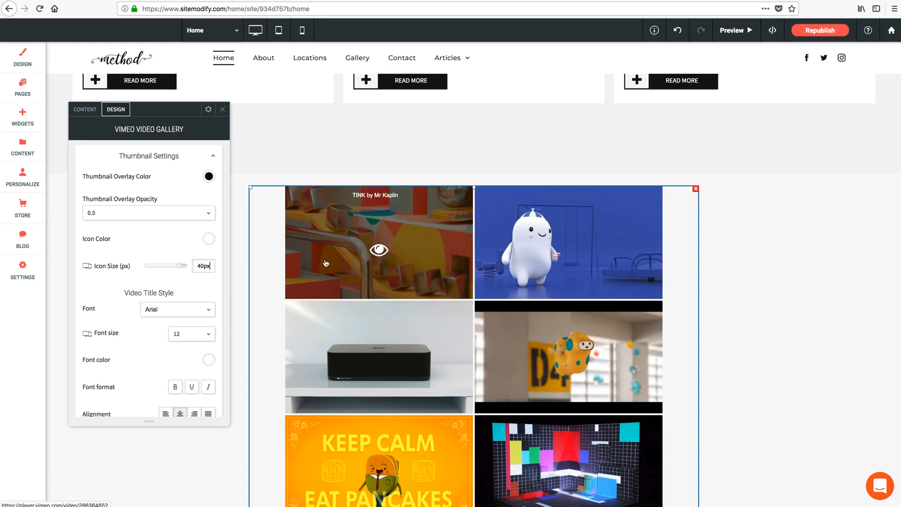
- Set the hover Icon Size to 40px and close the Vimeo Video Gallery panel
{"action": "scroll", "scroll_direction": "down", "scroll_amount": 3}
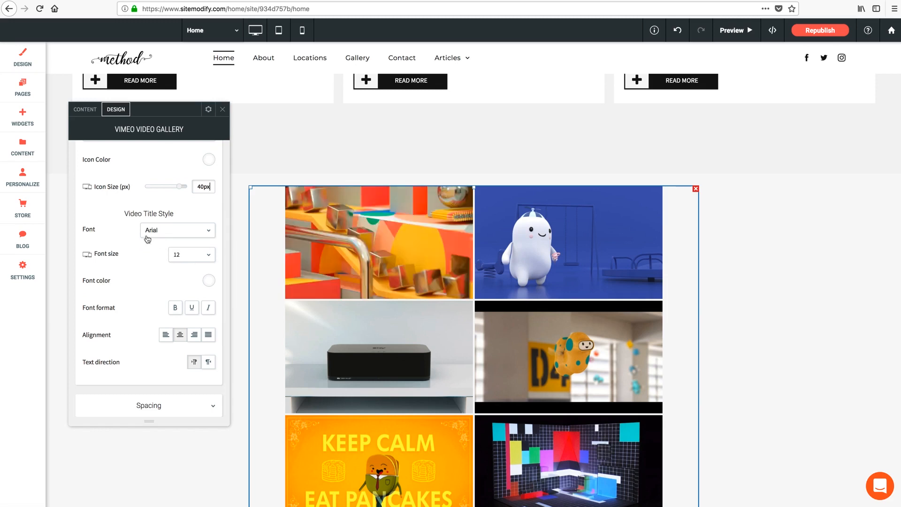
{"action": "mouse_move", "coordinate": [121, 361]}
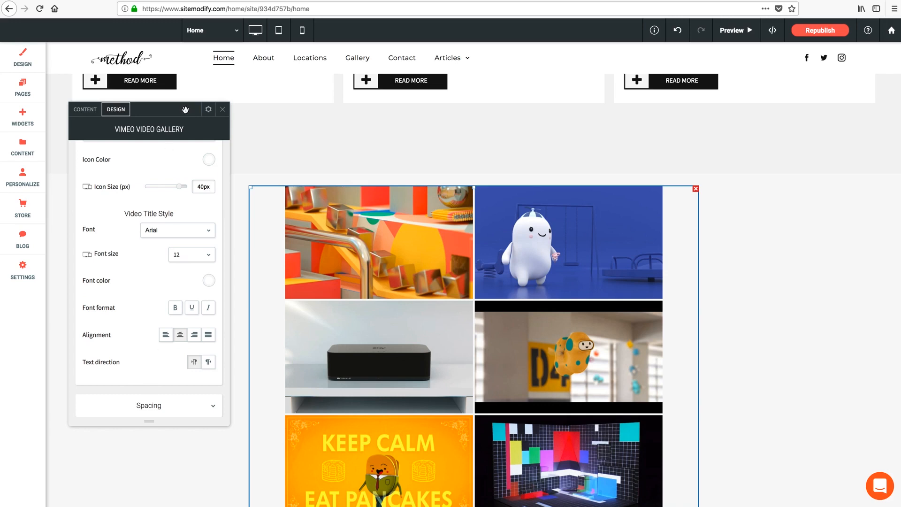
{"action": "left_click", "coordinate": [222, 109]}
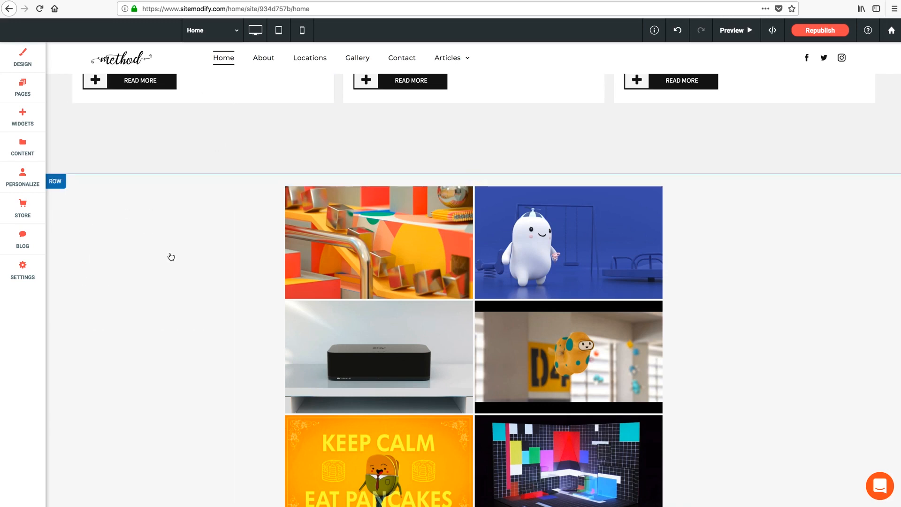